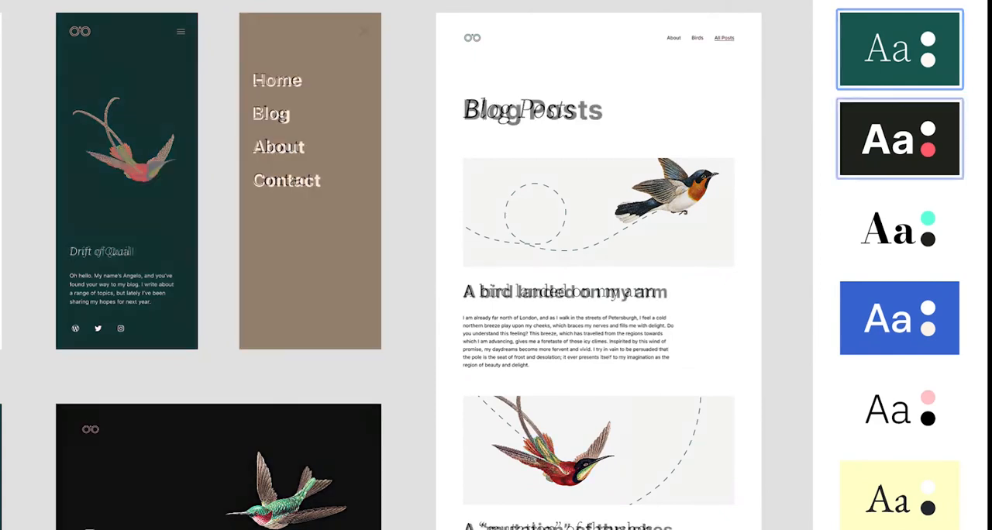
Click through four items down the left side of the WordPress screen.
{"action": "left_click", "coordinate": [899, 138]}
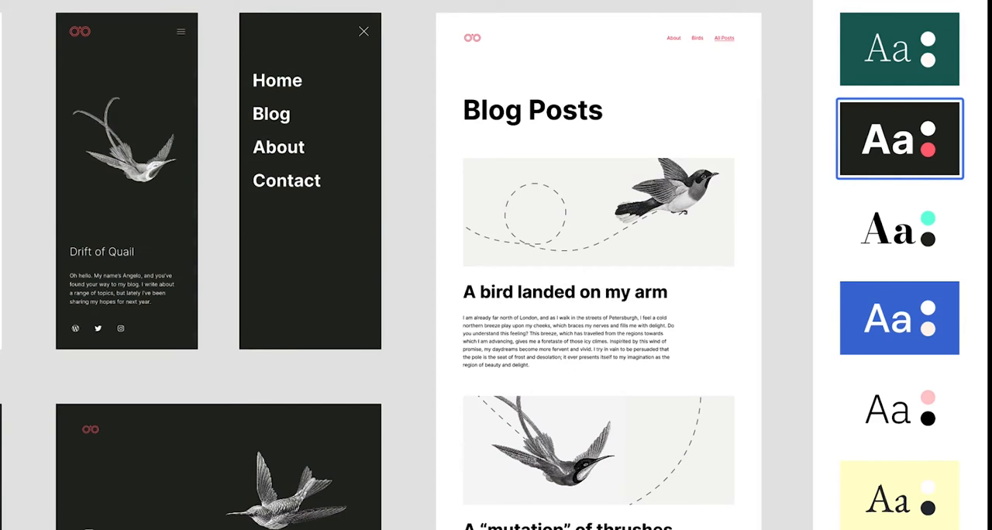
{"action": "left_click", "coordinate": [899, 227]}
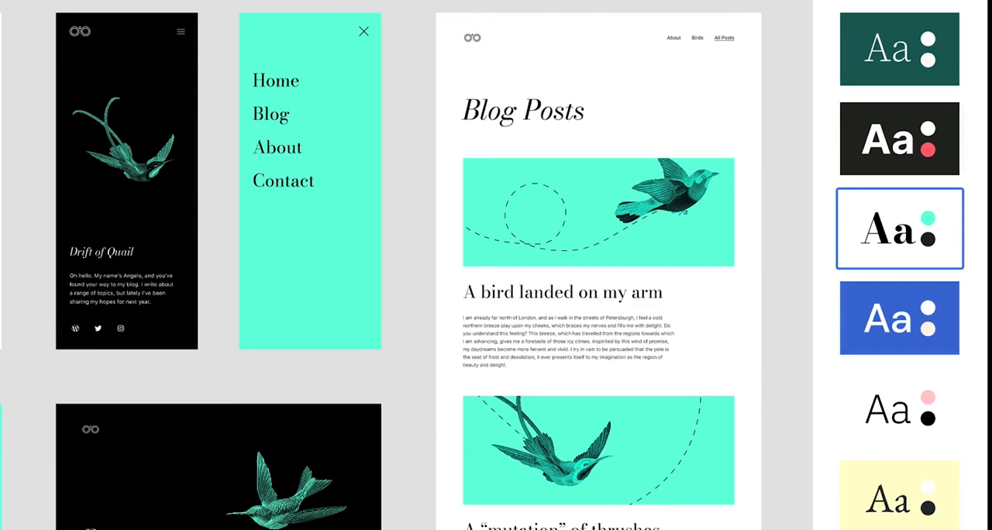
{"action": "left_click", "coordinate": [899, 318]}
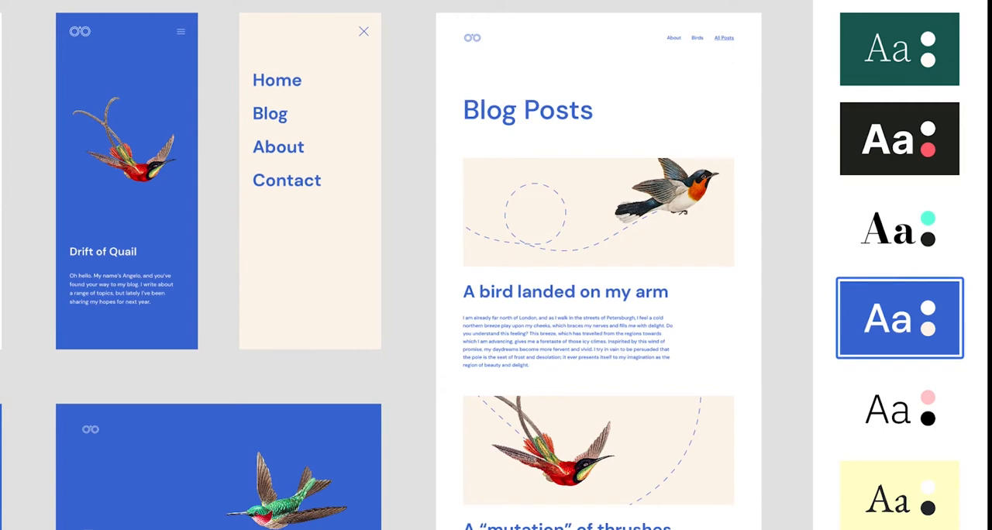
{"action": "left_click", "coordinate": [900, 408]}
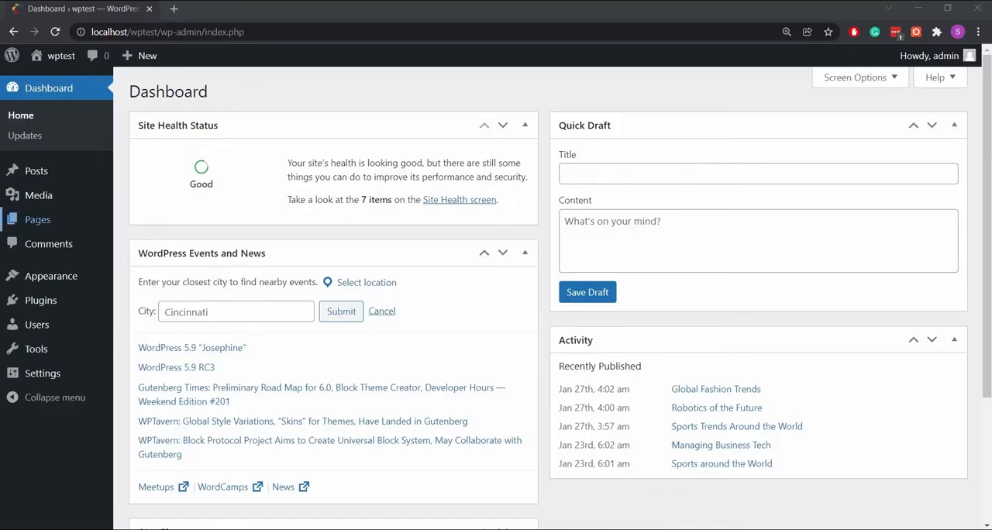
Edit the Home page and create a new custom template named 'My New Template'.
{"action": "left_click", "coordinate": [37, 220]}
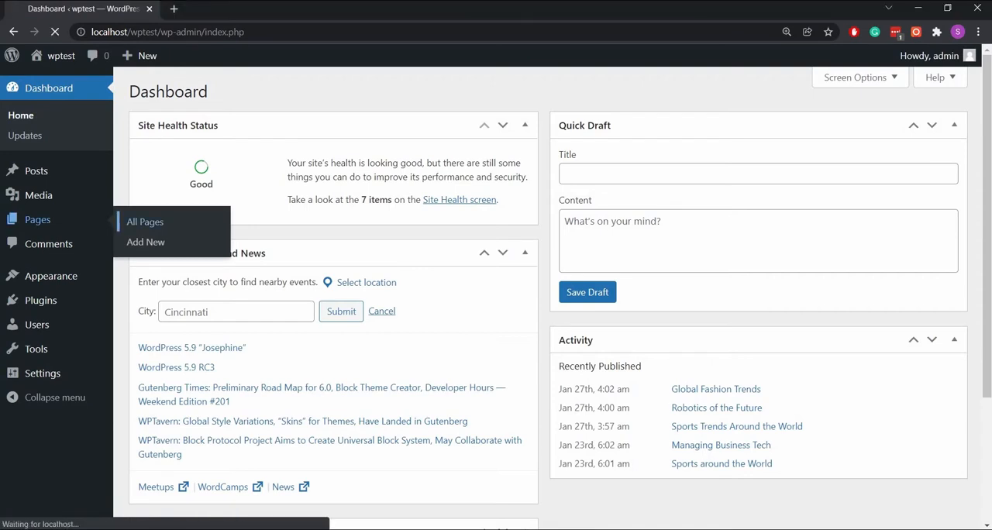
{"action": "left_click", "coordinate": [144, 221]}
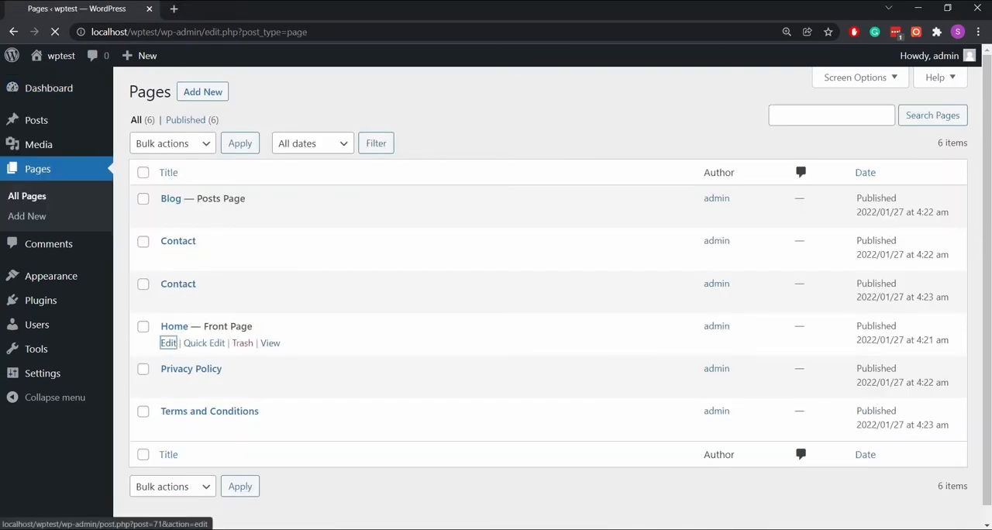
{"action": "left_click", "coordinate": [168, 343]}
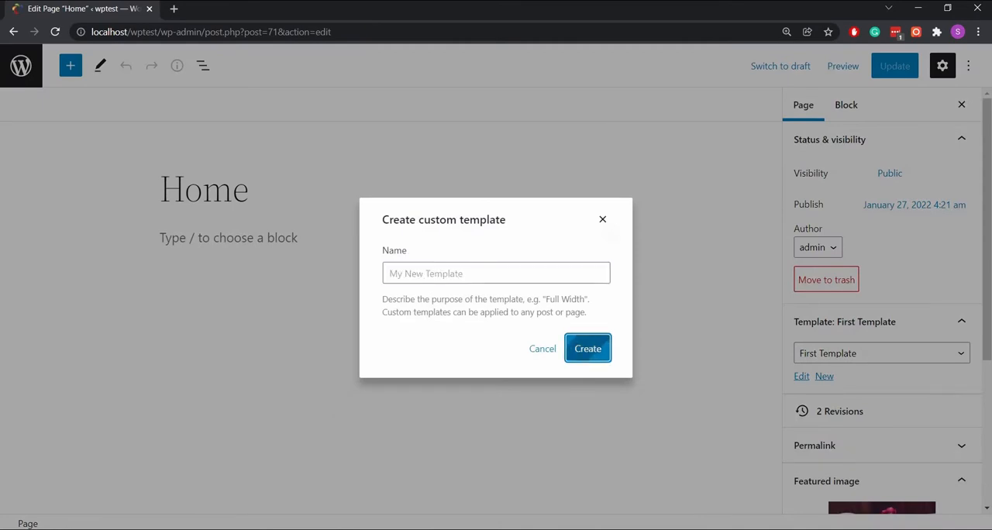
{"action": "left_click", "coordinate": [587, 348]}
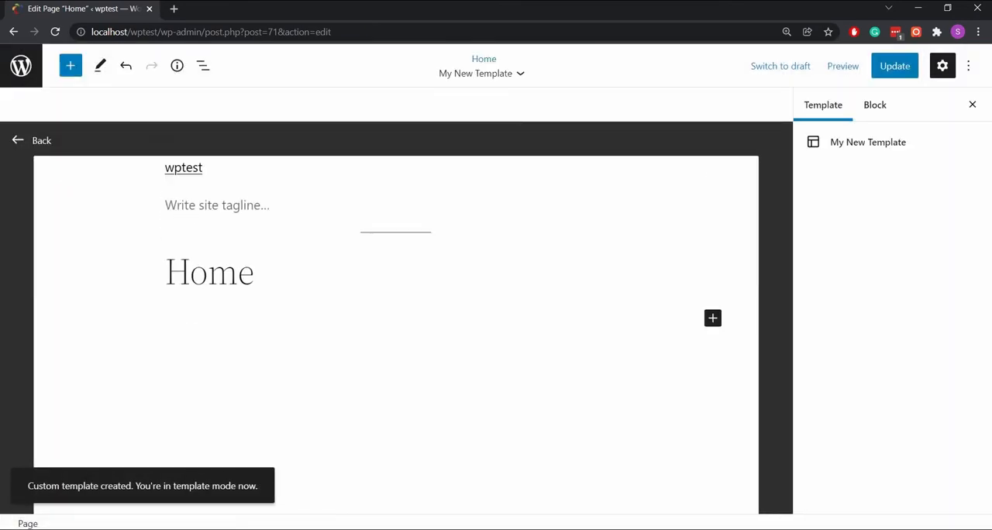
{"action": "left_click", "coordinate": [71, 65]}
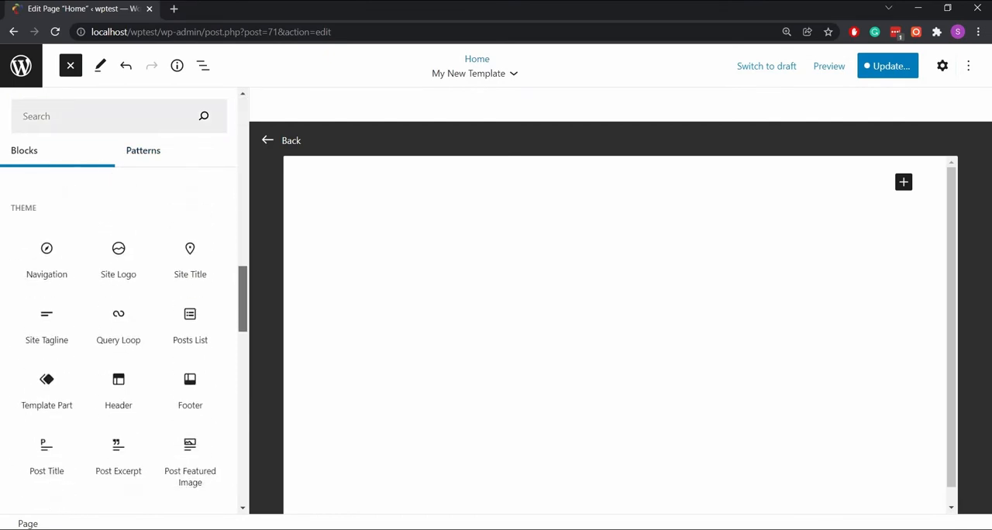
{"action": "mouse_move", "coordinate": [118, 341]}
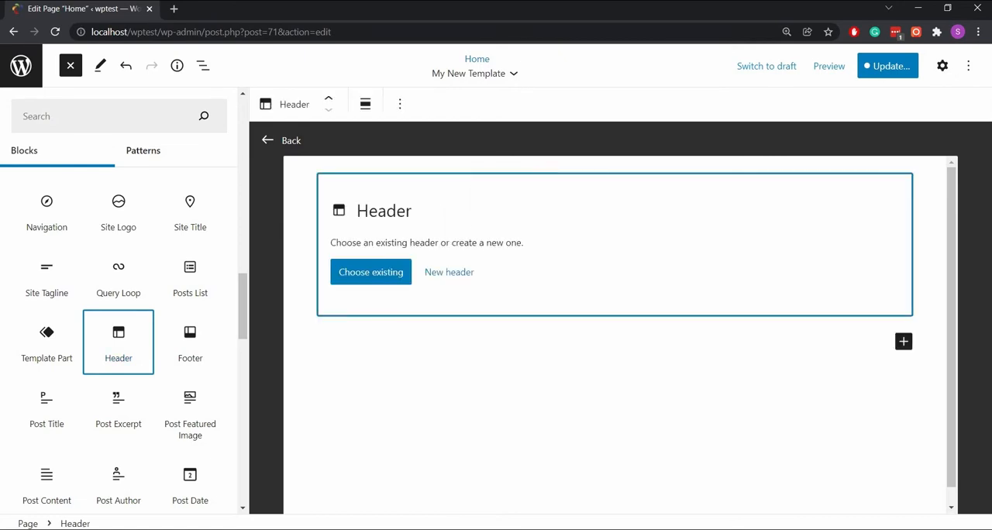
Add a blank new header part, 'New Template Header', at the top of the template.
{"action": "left_click", "coordinate": [370, 272]}
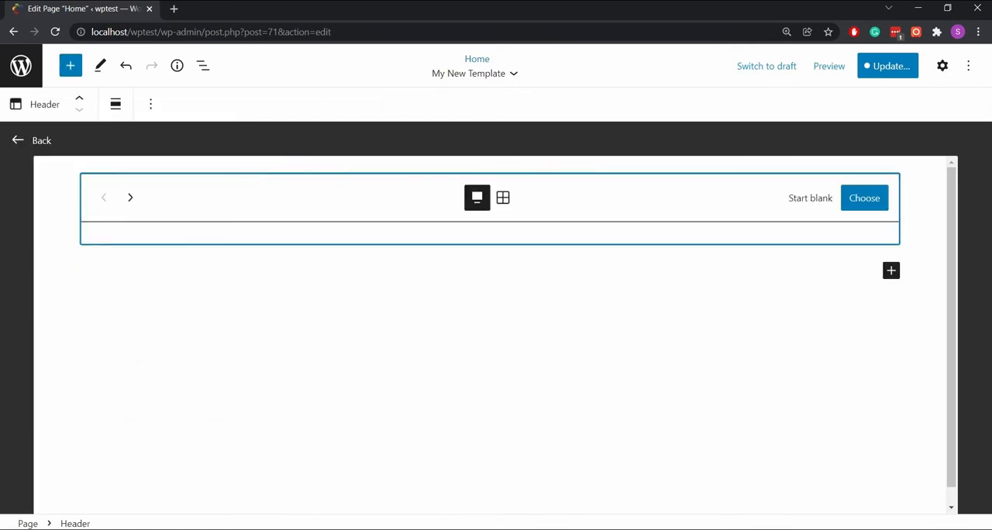
{"action": "left_click", "coordinate": [865, 198]}
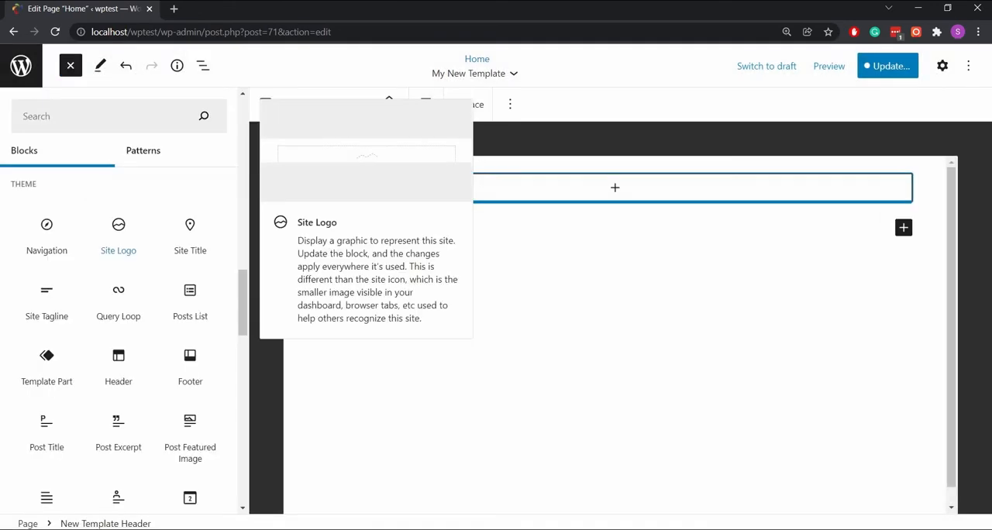
Place a Site Logo block in the header showing the colourful W image.
{"action": "left_click", "coordinate": [118, 234]}
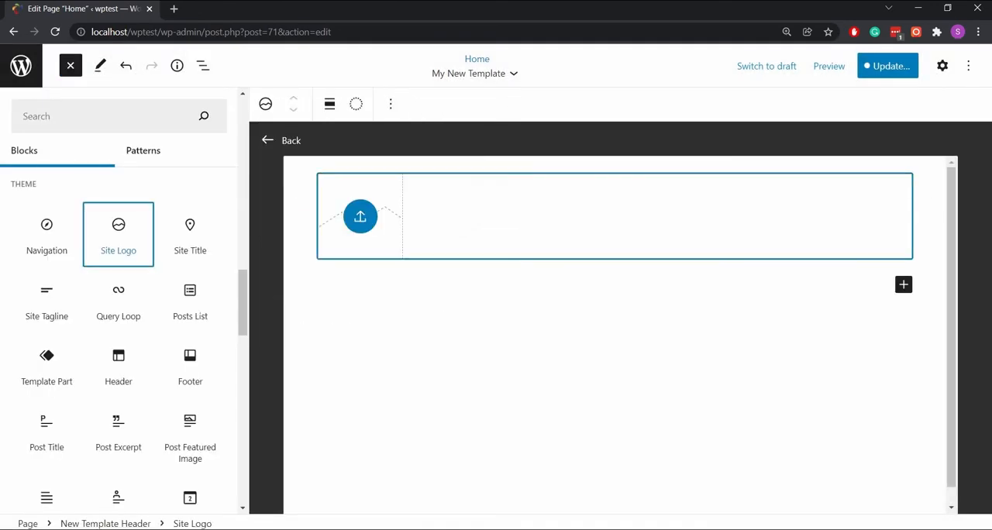
{"action": "left_click", "coordinate": [70, 66]}
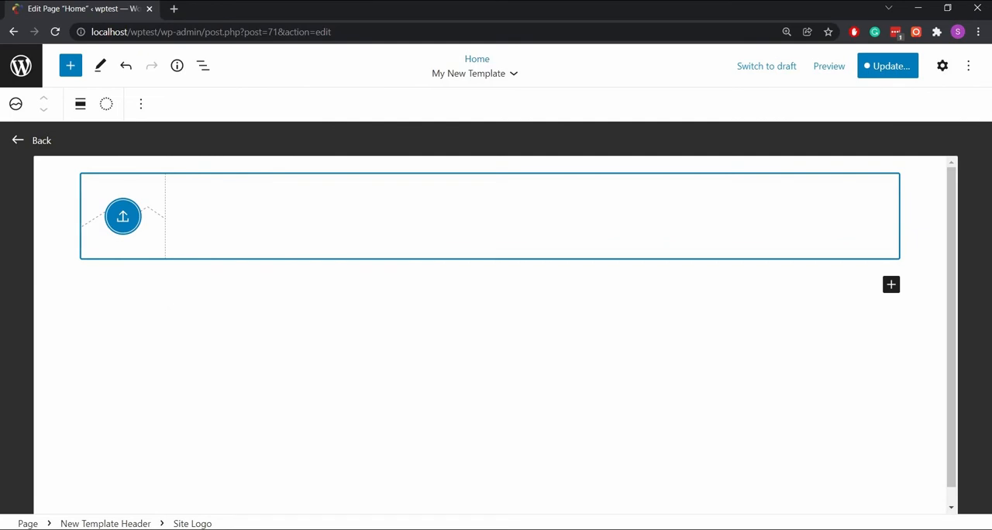
{"action": "left_click", "coordinate": [123, 217]}
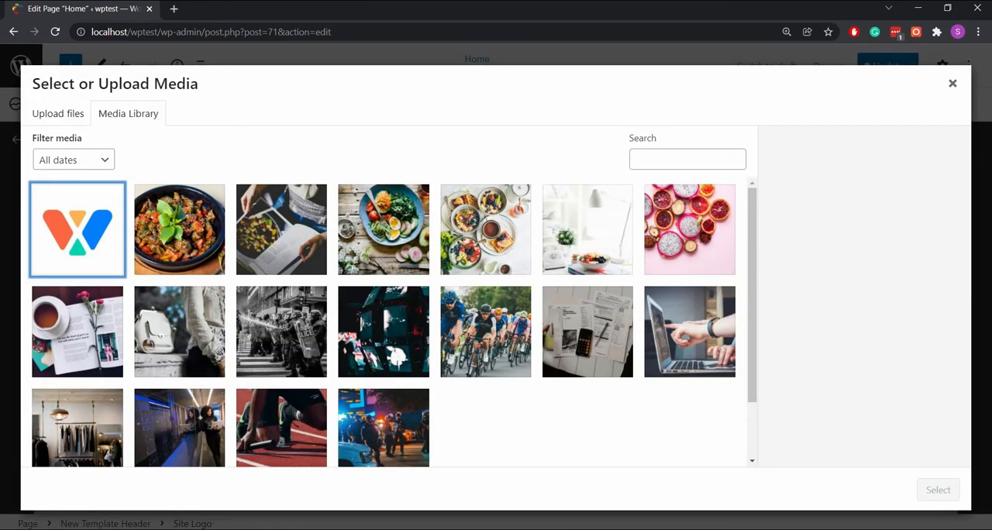
{"action": "left_click", "coordinate": [938, 489]}
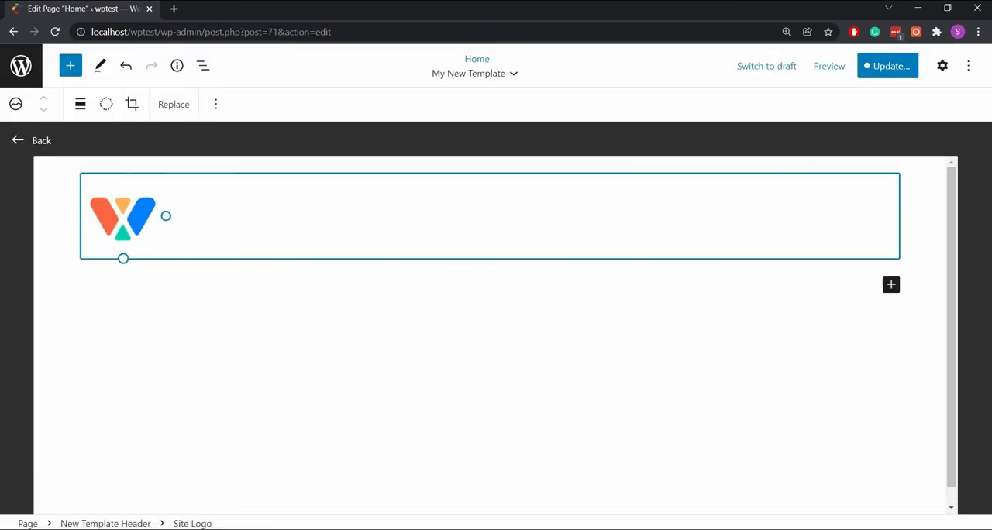
{"action": "left_click", "coordinate": [943, 65]}
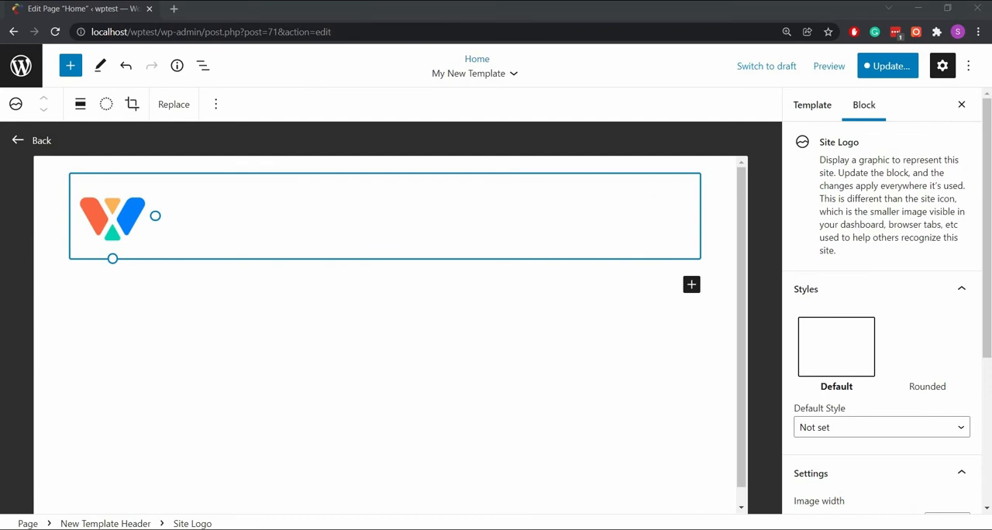
Toggle 'Use as site icon' on and off, then reach the Customizer's Site Identity section.
{"action": "scroll", "scroll_direction": "down", "scroll_amount": 3}
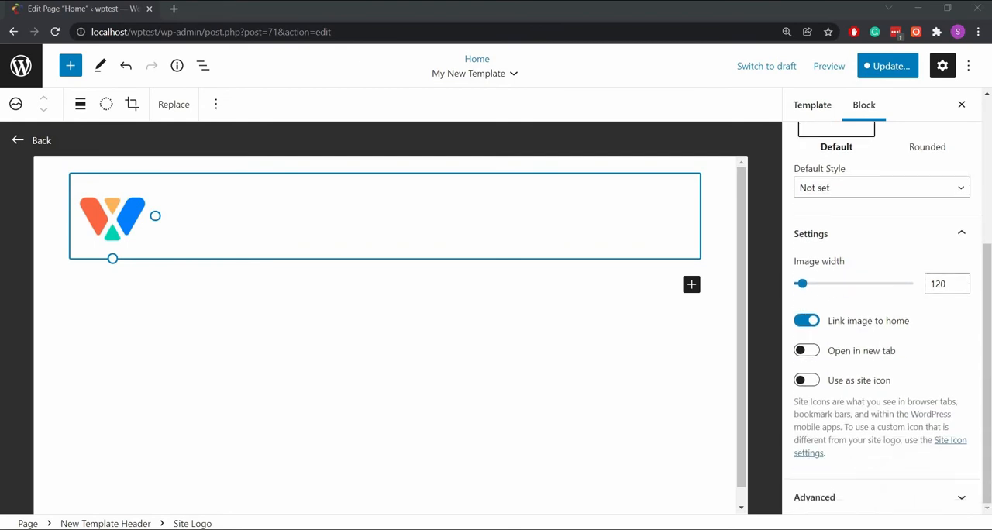
{"action": "left_click", "coordinate": [806, 380]}
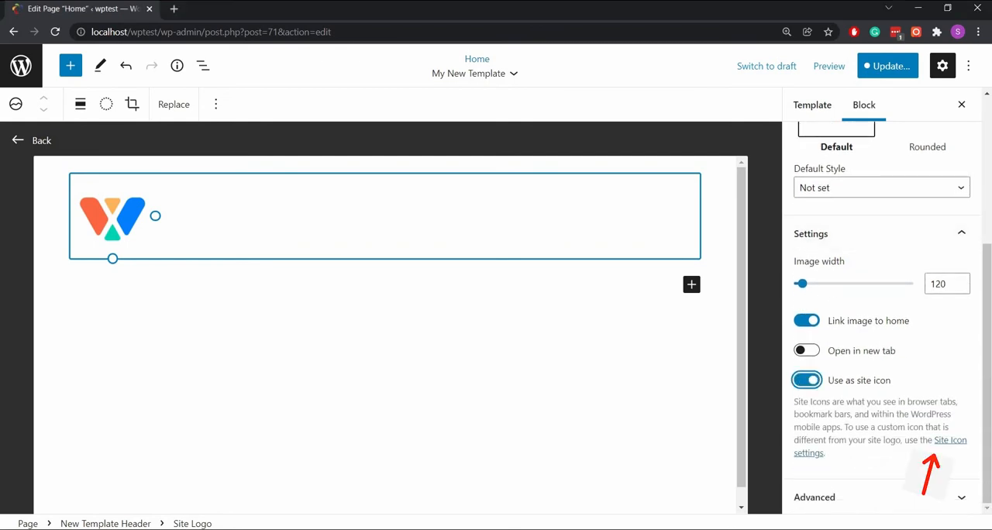
{"action": "left_click", "coordinate": [806, 379]}
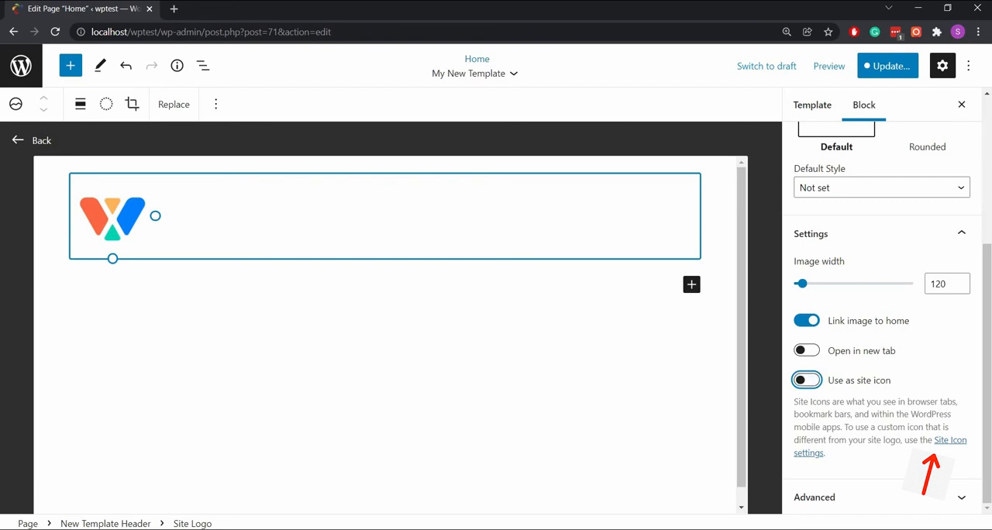
{"action": "left_click", "coordinate": [951, 439]}
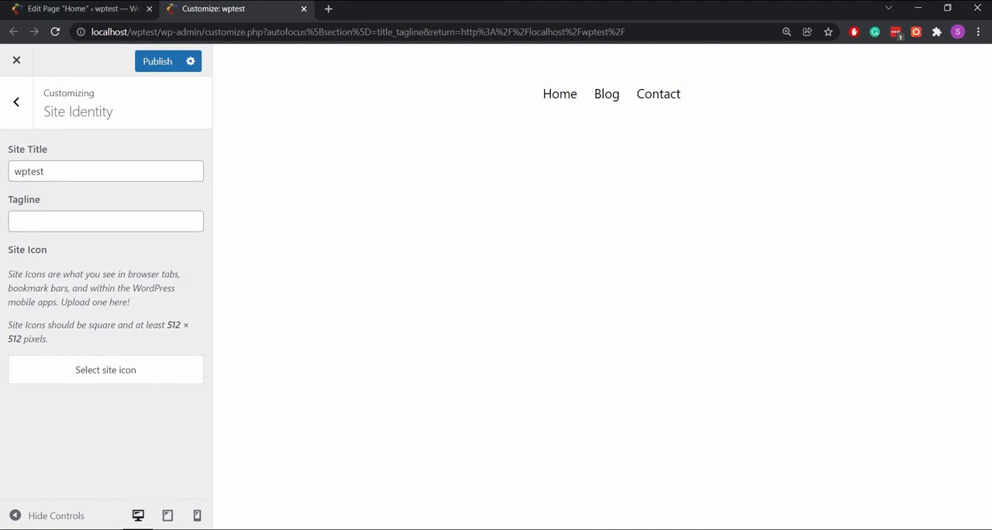
Select and crop the colourful W logo as the site icon.
{"action": "left_click", "coordinate": [104, 369]}
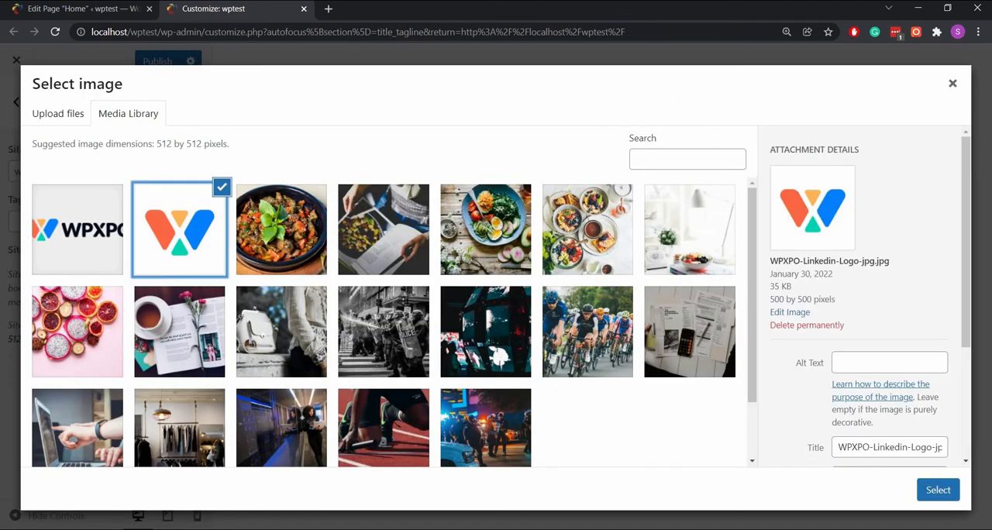
{"action": "left_click", "coordinate": [938, 489]}
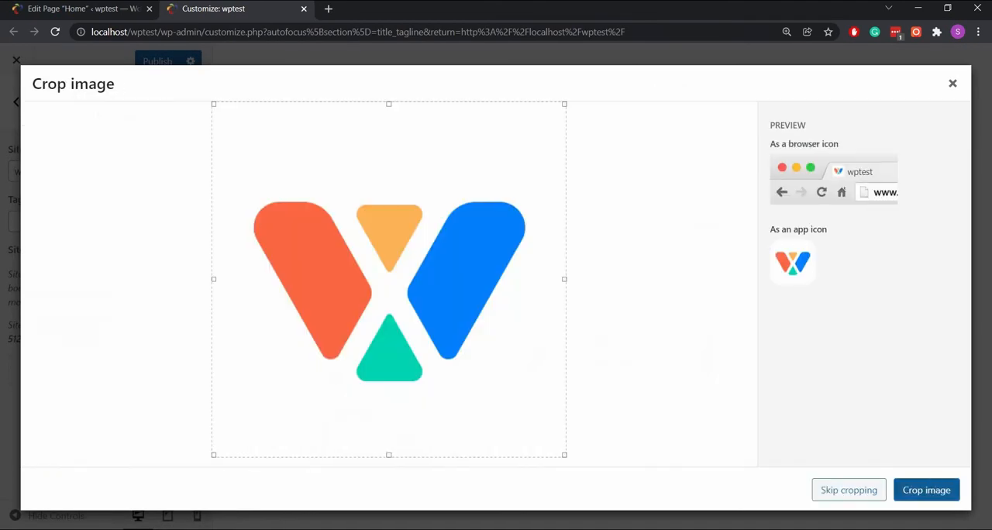
{"action": "left_click", "coordinate": [925, 490]}
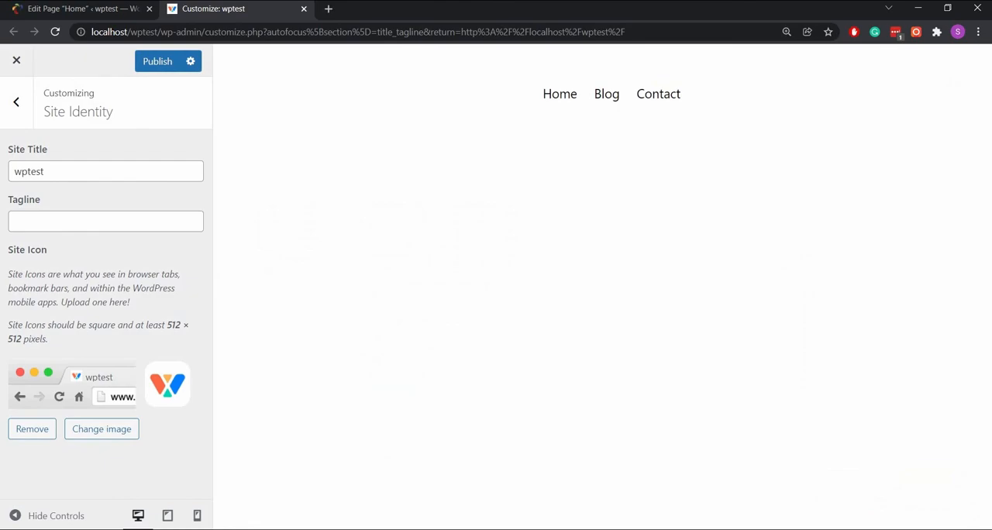